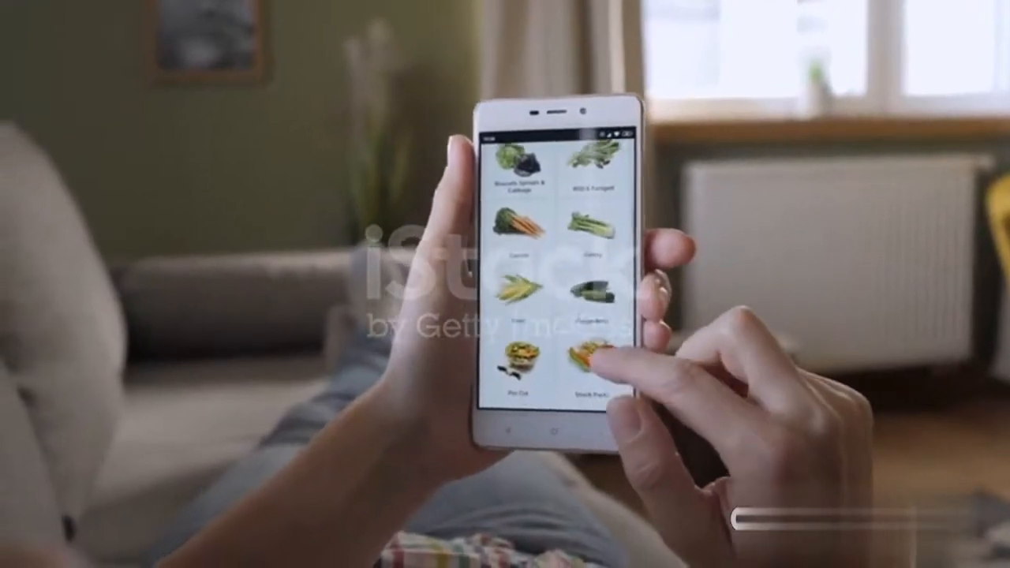
{"action": "scroll", "scroll_direction": "down", "scroll_amount": 3}
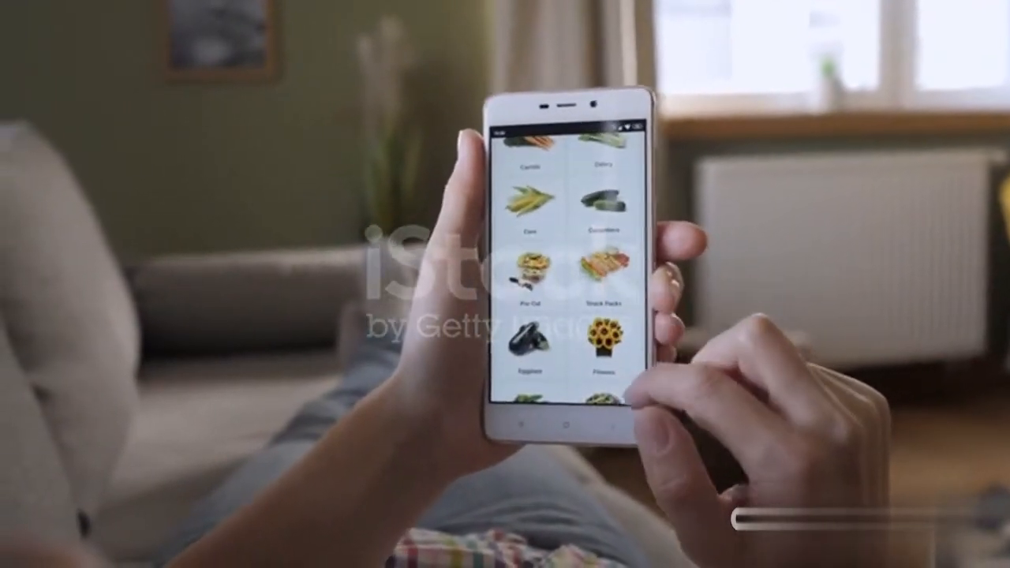
{"action": "scroll", "scroll_direction": "down", "scroll_amount": 3}
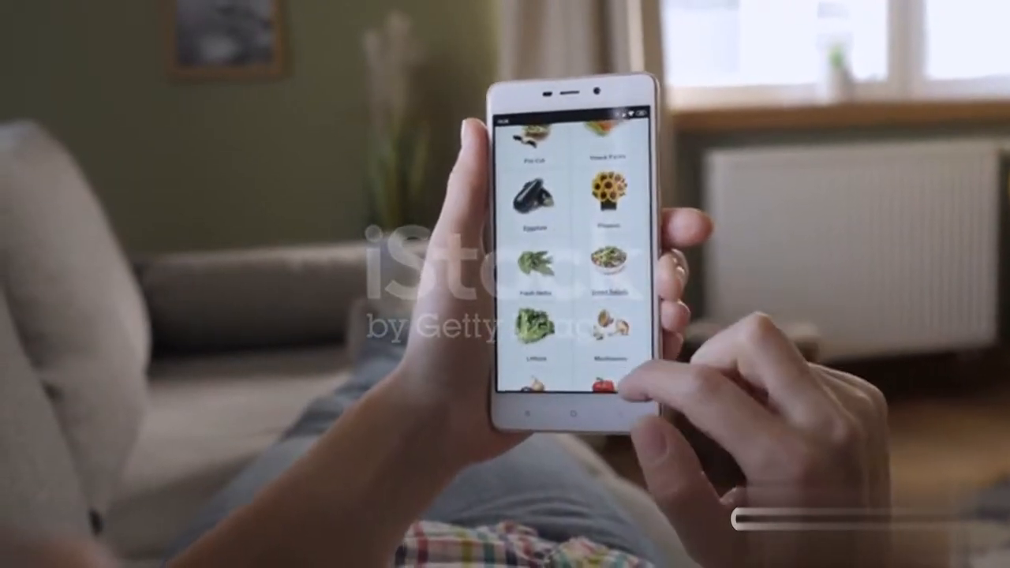
{"action": "scroll", "scroll_direction": "down", "scroll_amount": 3}
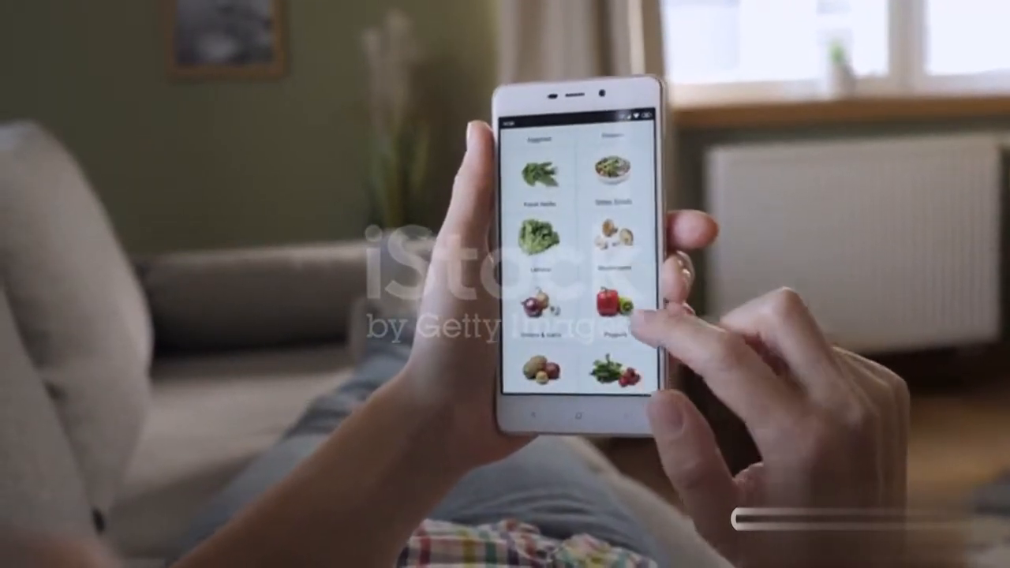